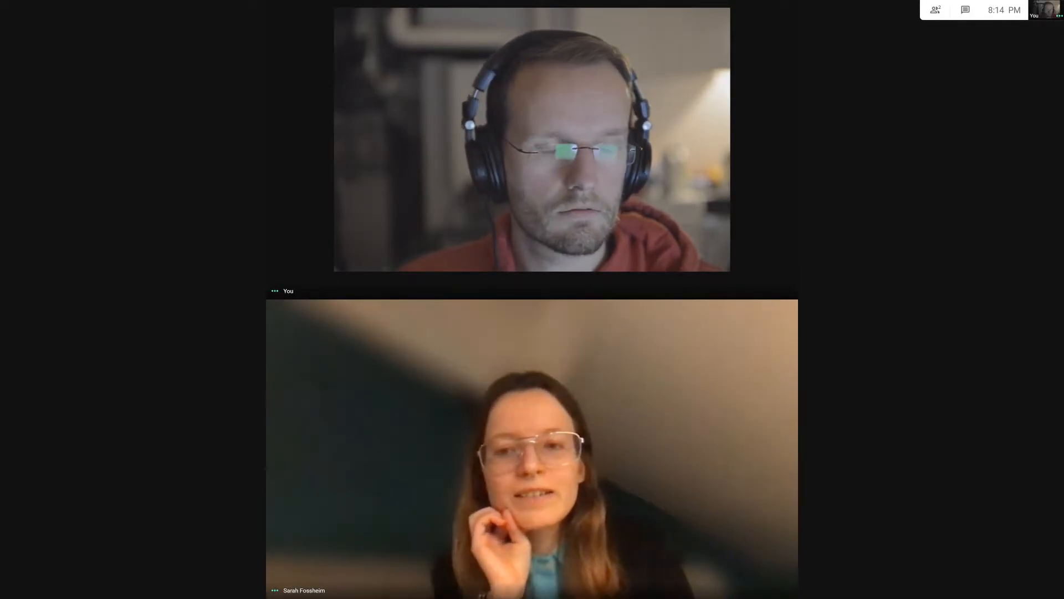
pyautogui.moveTo(959, 10)
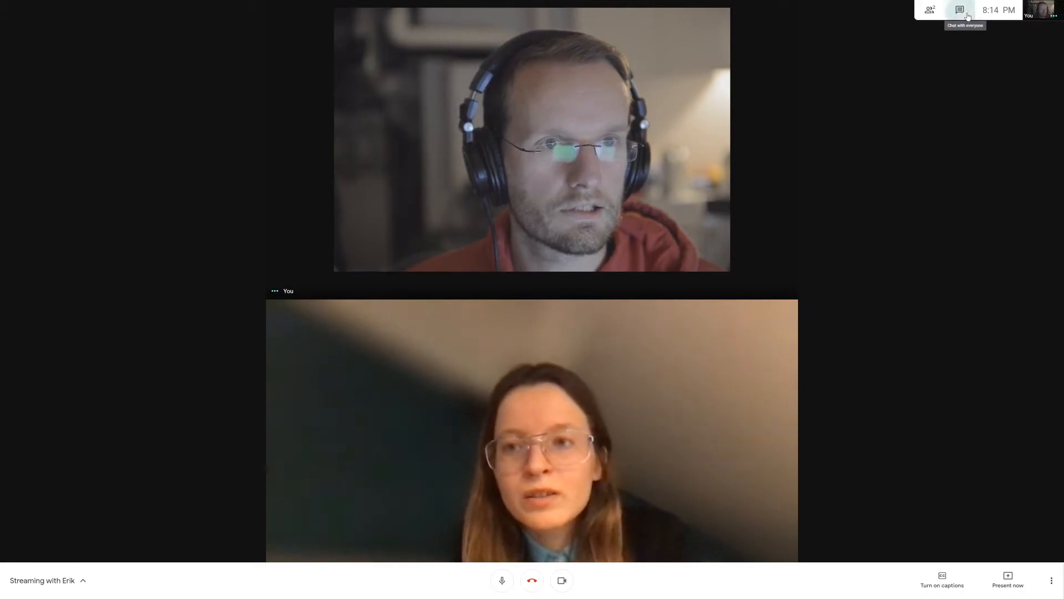
pyautogui.moveTo(923, 122)
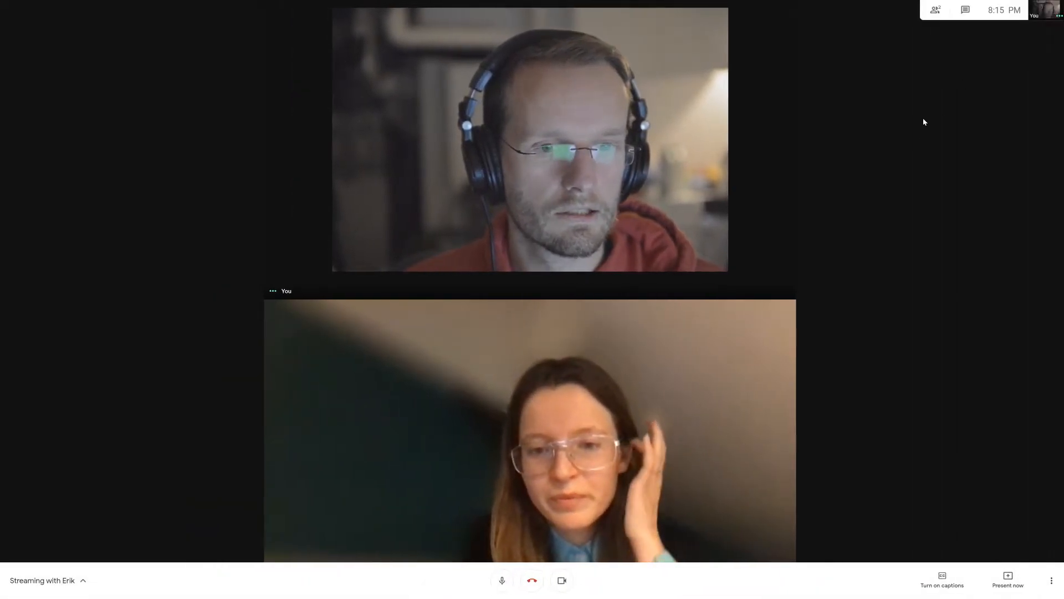
# Leave full screen mode via More options and return to the Meet call tab.
pyautogui.click(1051, 580)
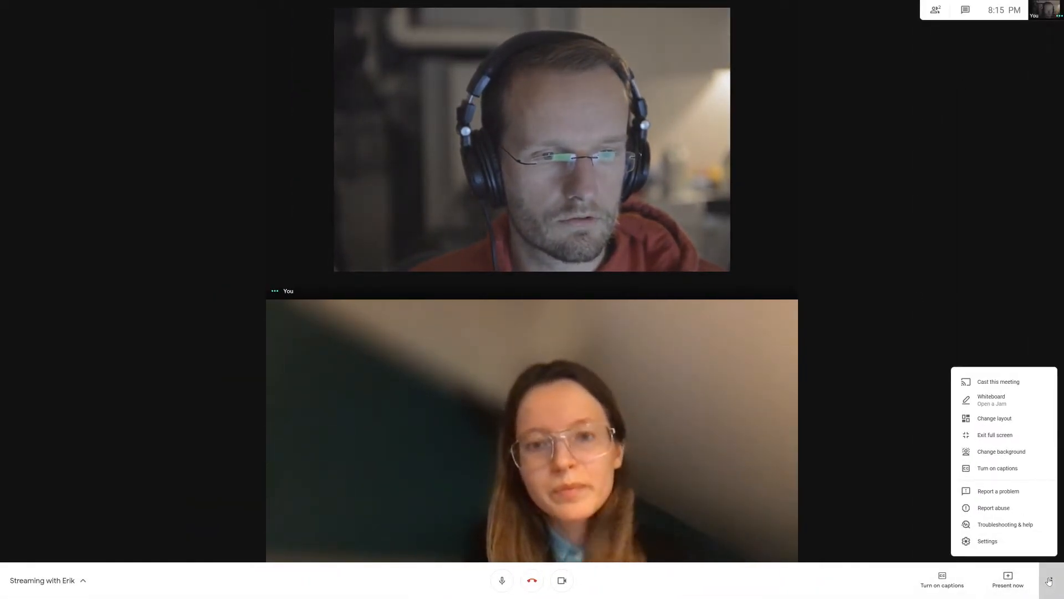
pyautogui.click(994, 435)
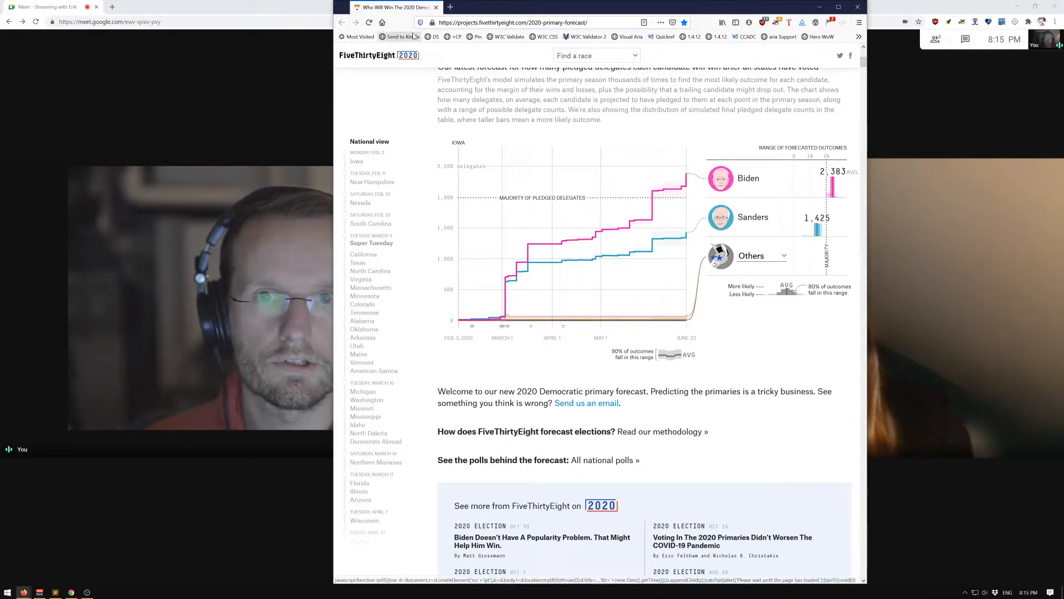
pyautogui.click(512, 22)
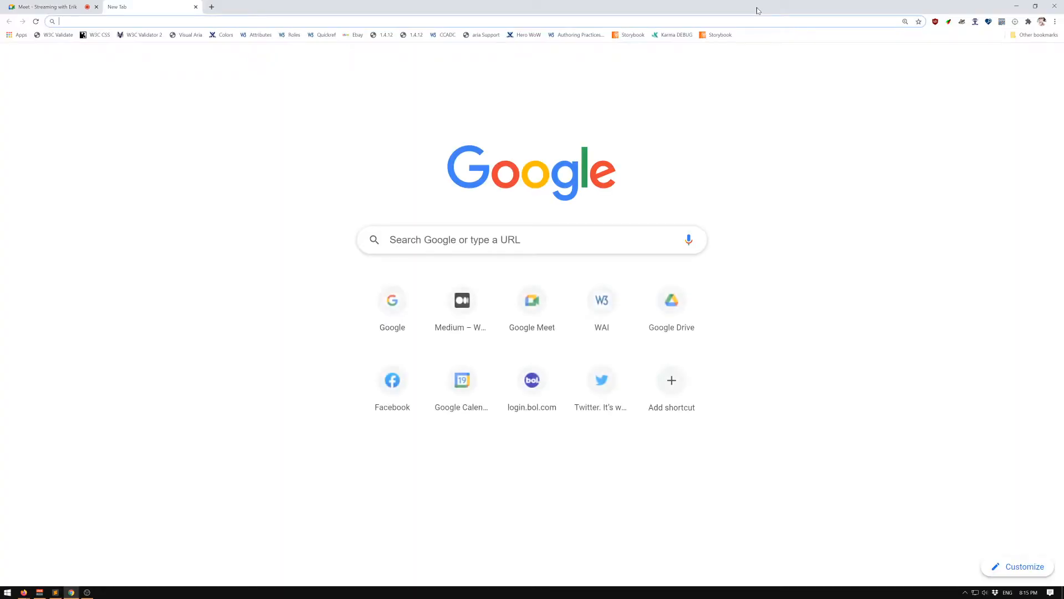
pyautogui.click(45, 7)
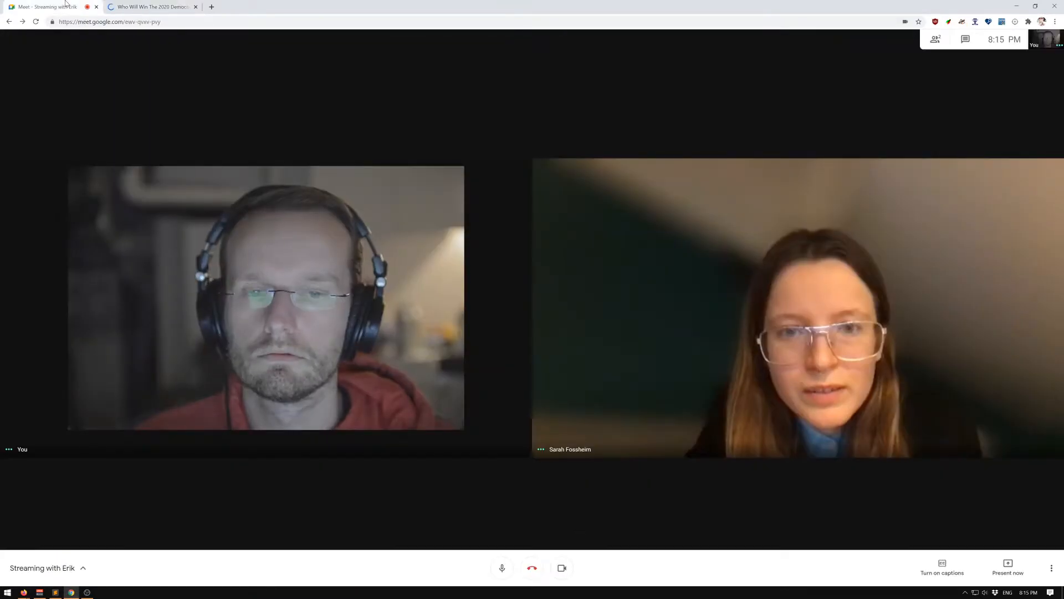
# Present the entire screen to everyone in the call via Present now.
pyautogui.click(1007, 568)
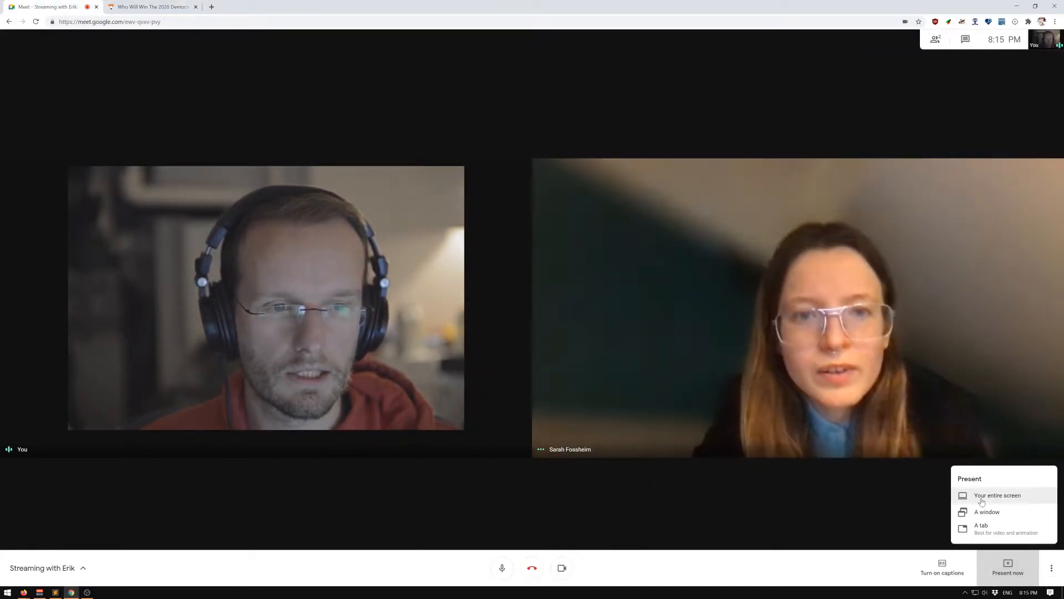
pyautogui.click(997, 494)
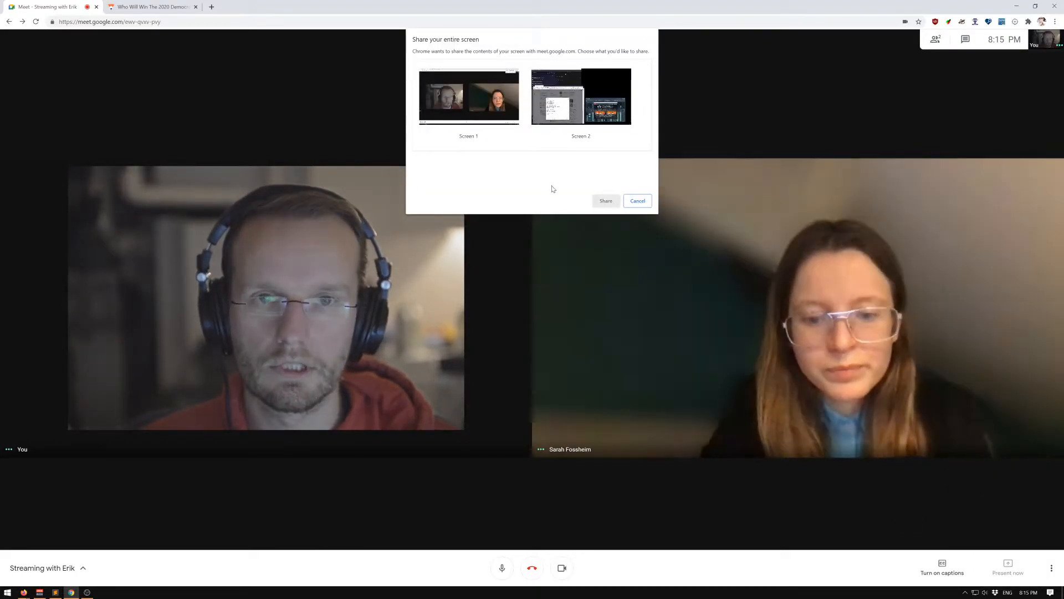
pyautogui.click(468, 96)
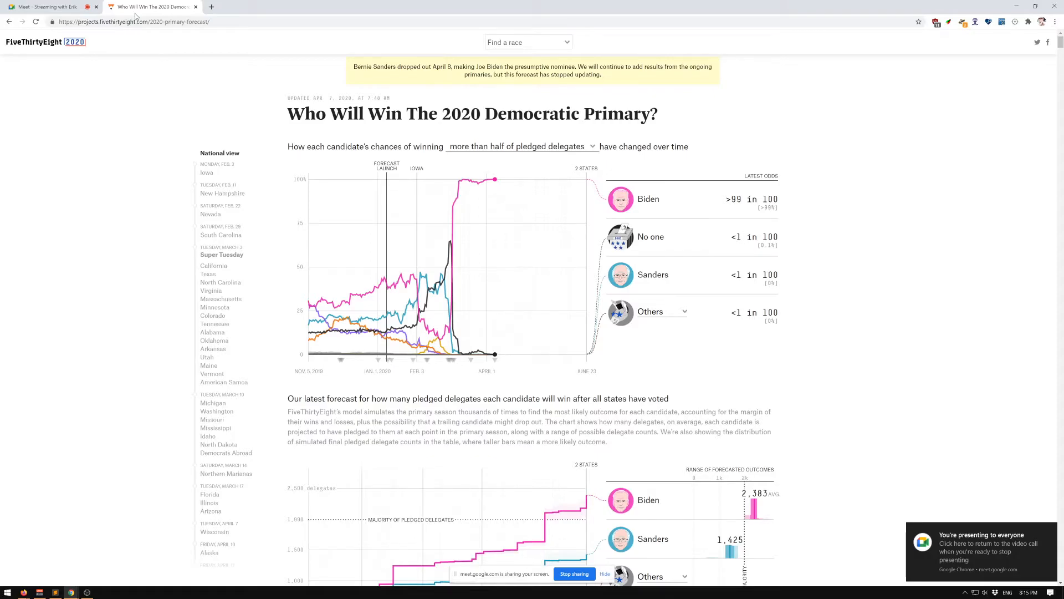
pyautogui.moveTo(80, 198)
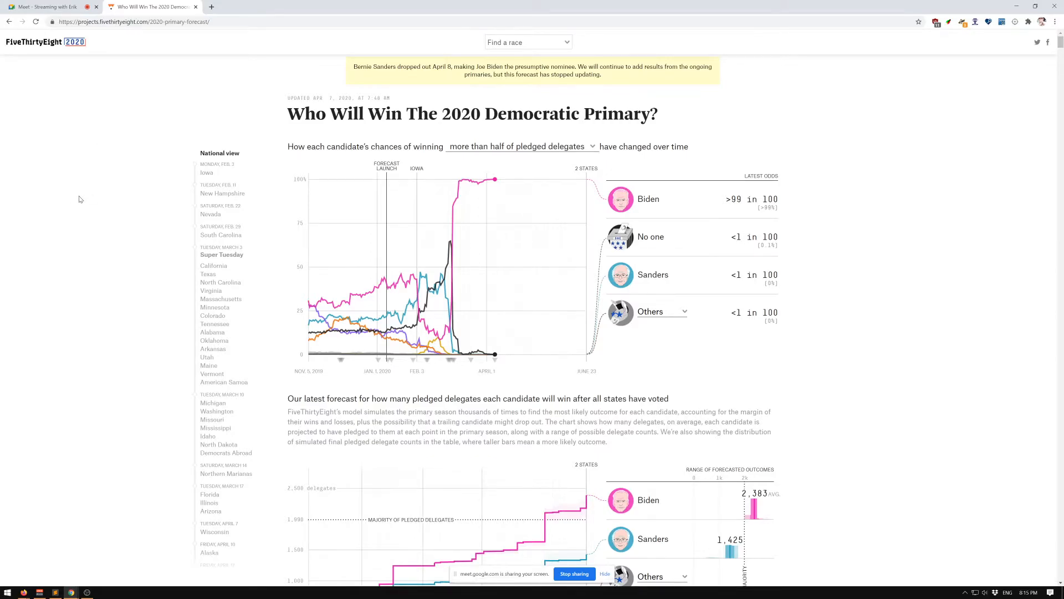
# Scroll to the pledged-delegates forecast chart, then switch back to the Meet call.
pyautogui.scroll(-3)
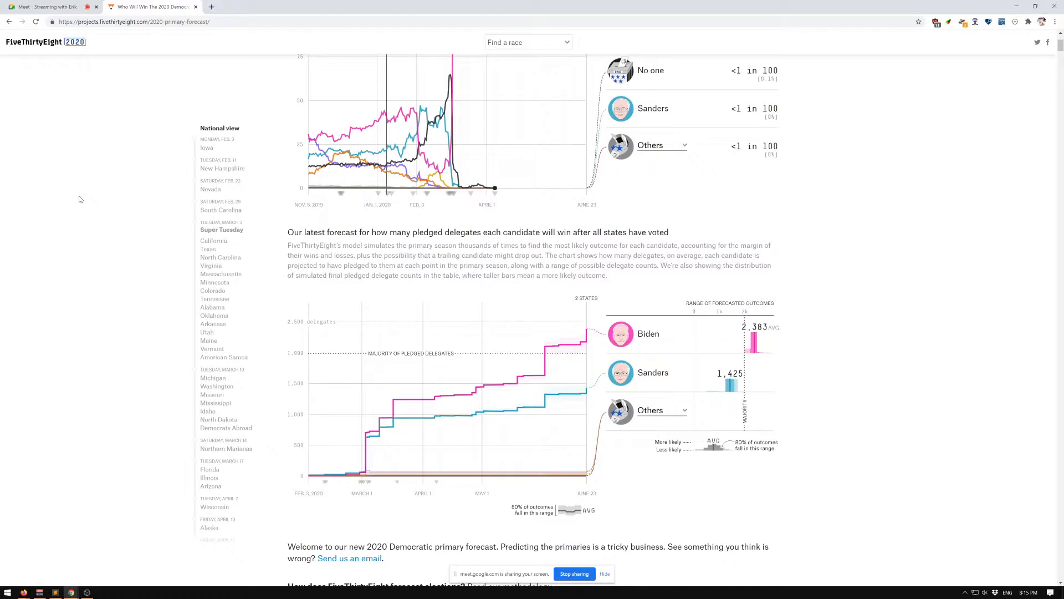
pyautogui.scroll(-3)
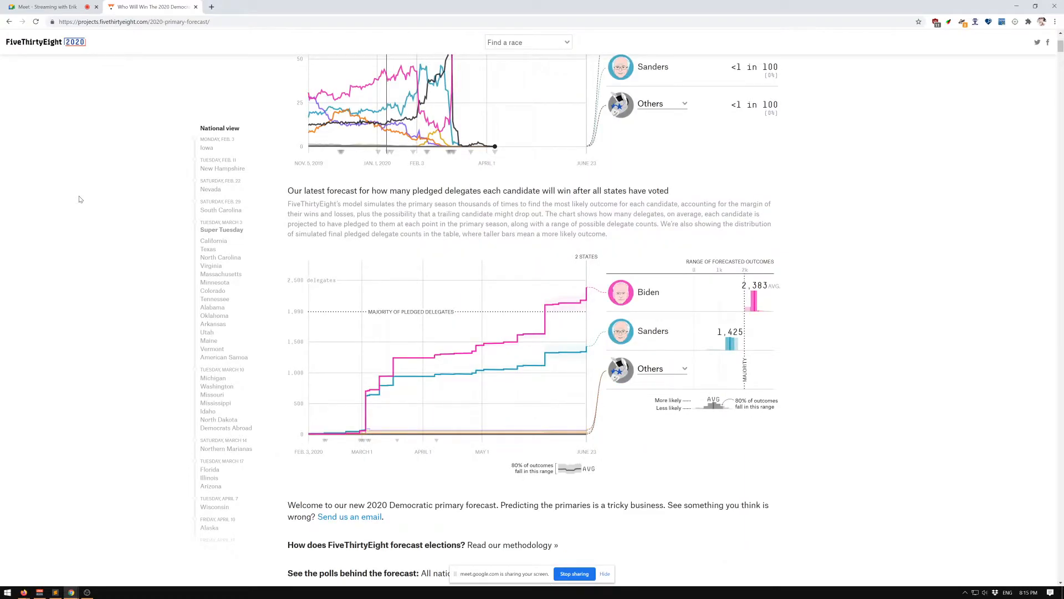
pyautogui.moveTo(87, 200)
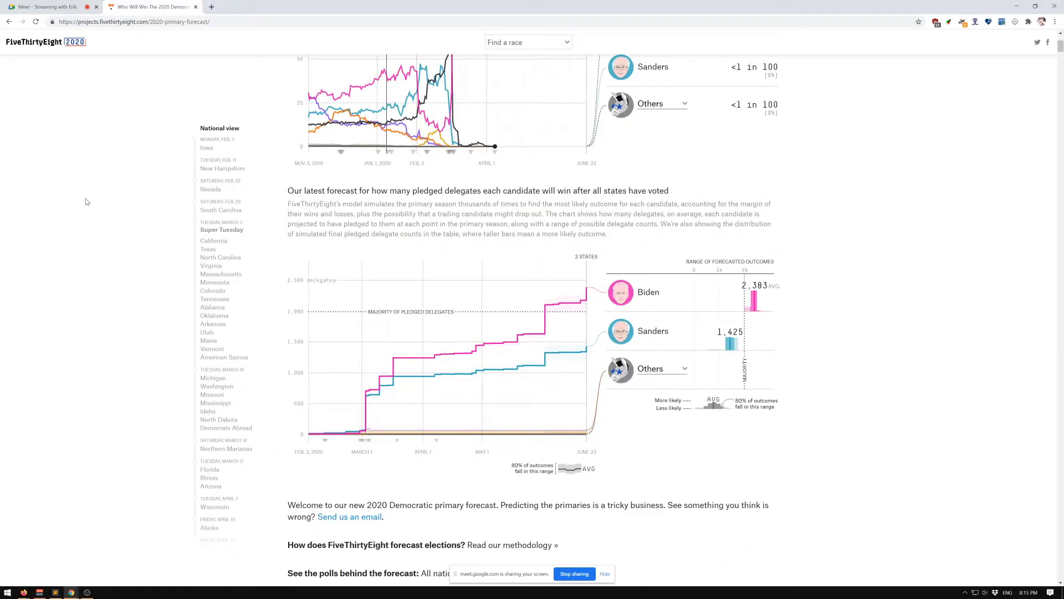
pyautogui.moveTo(523, 348)
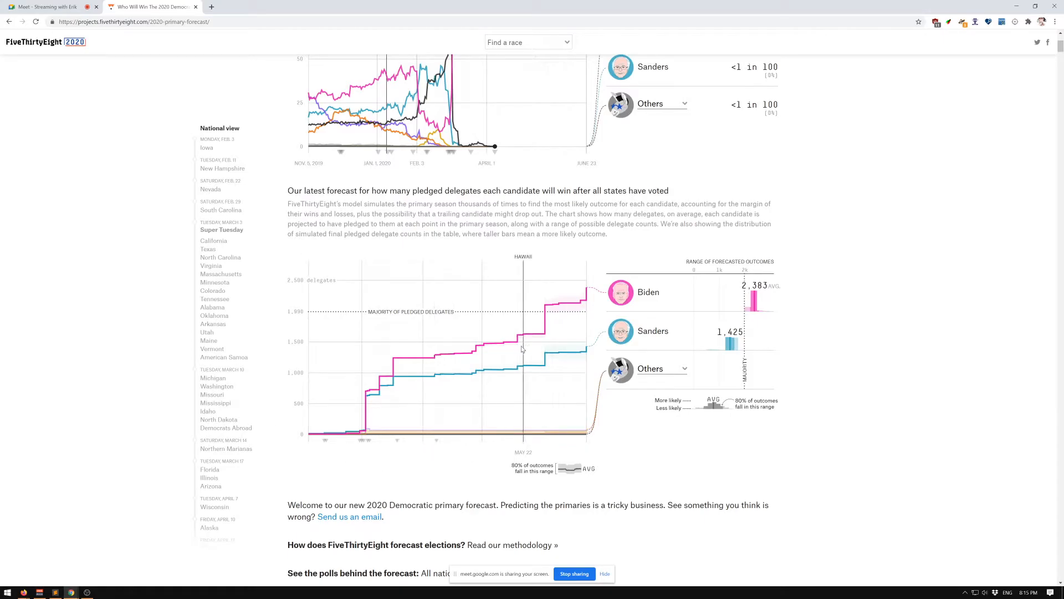
pyautogui.moveTo(503, 342)
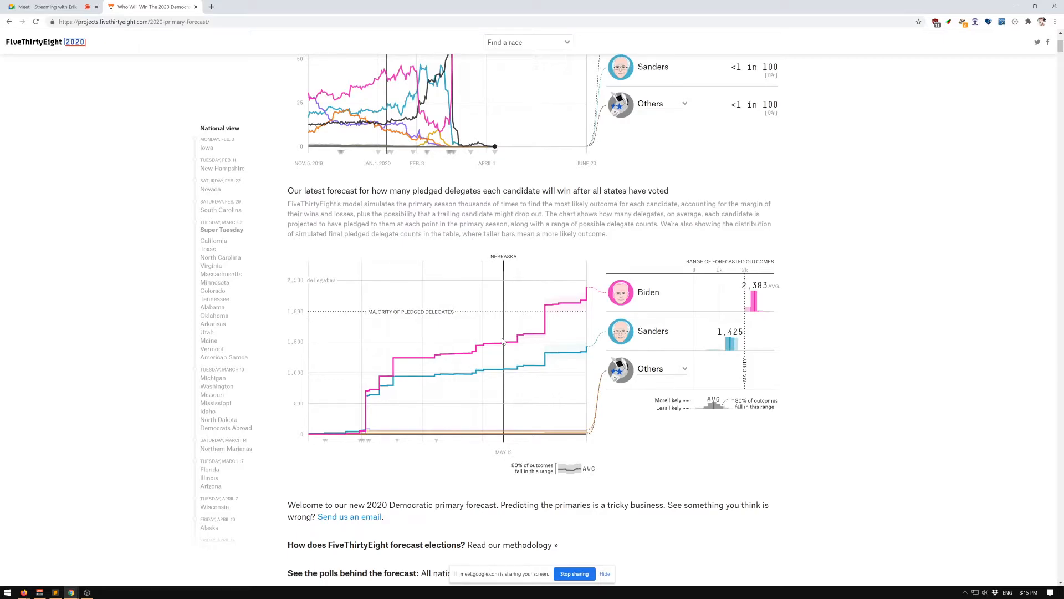
pyautogui.click(48, 7)
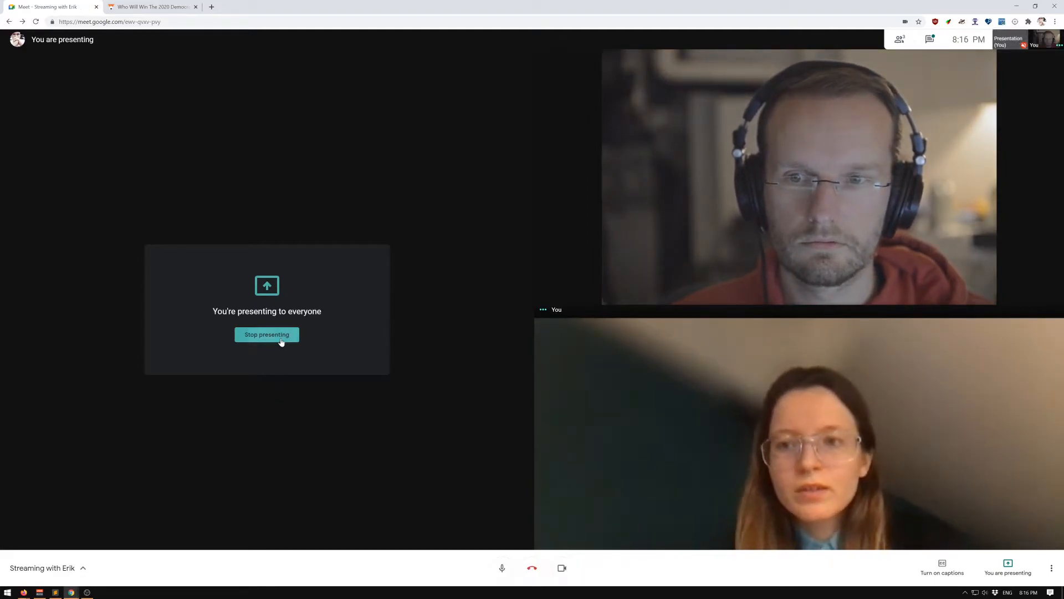
# Stop presenting the screen to everyone in the call.
pyautogui.click(266, 334)
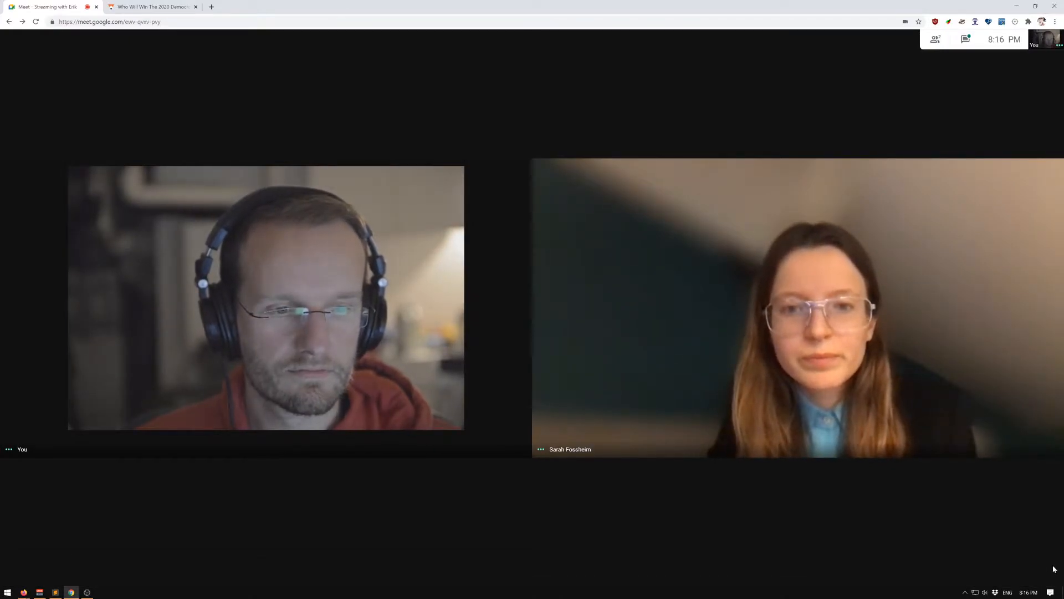
pyautogui.click(1051, 567)
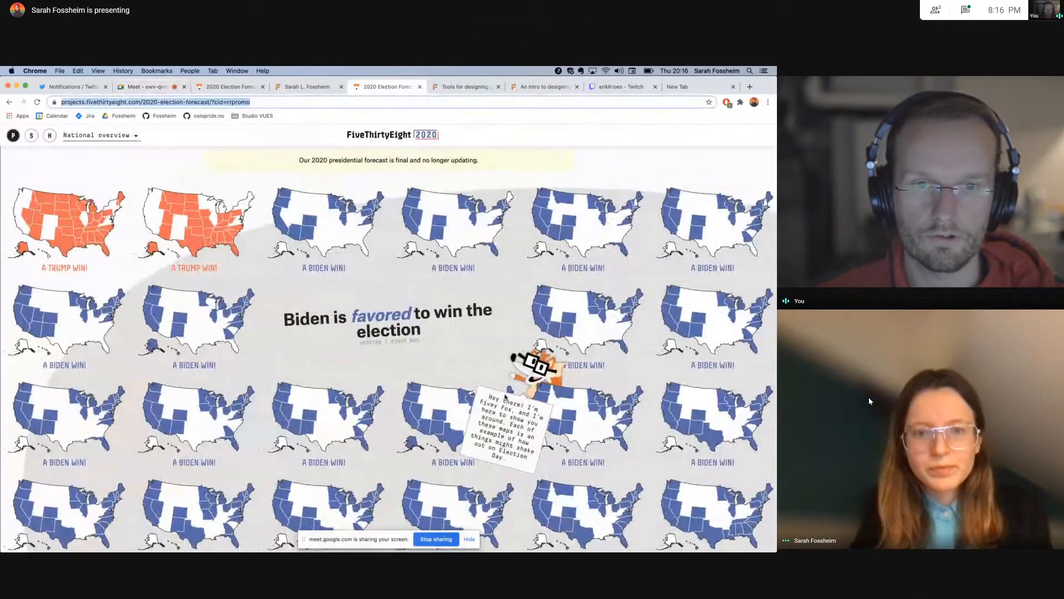
pyautogui.scroll(-3)
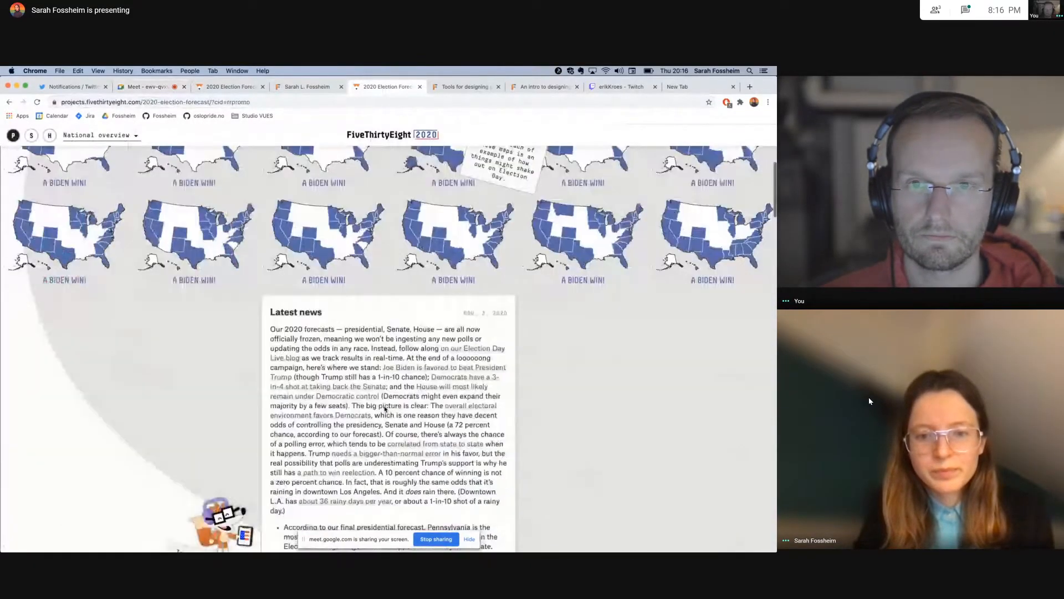
pyautogui.scroll(-3)
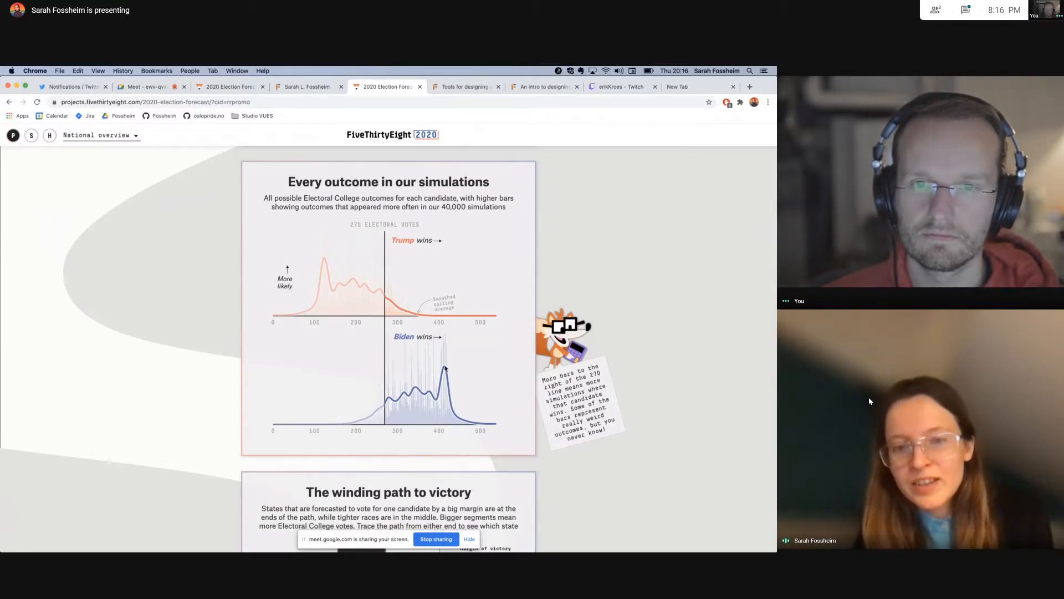
pyautogui.scroll(-3)
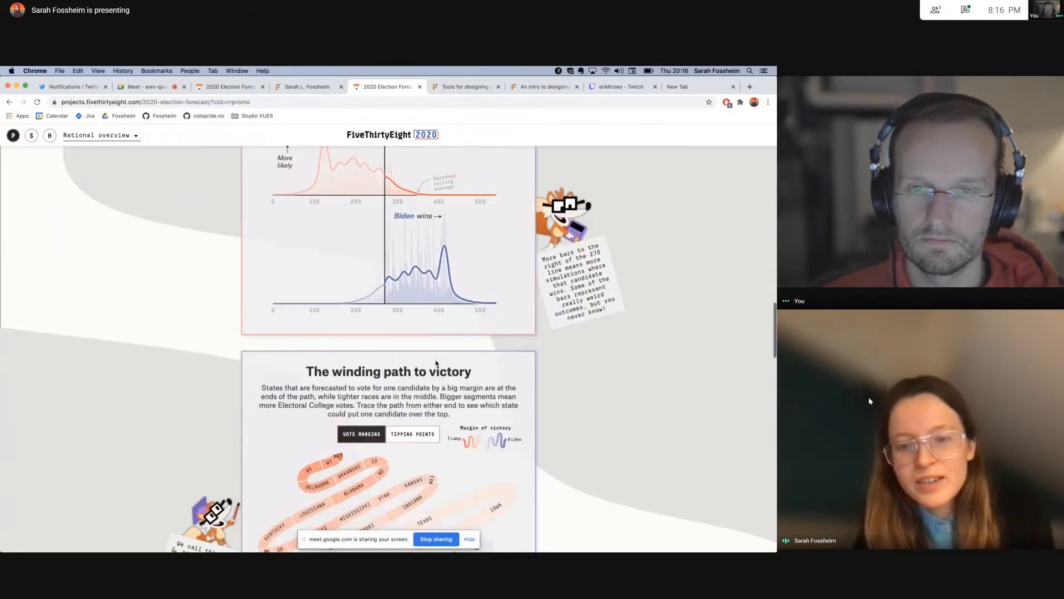
pyautogui.scroll(3)
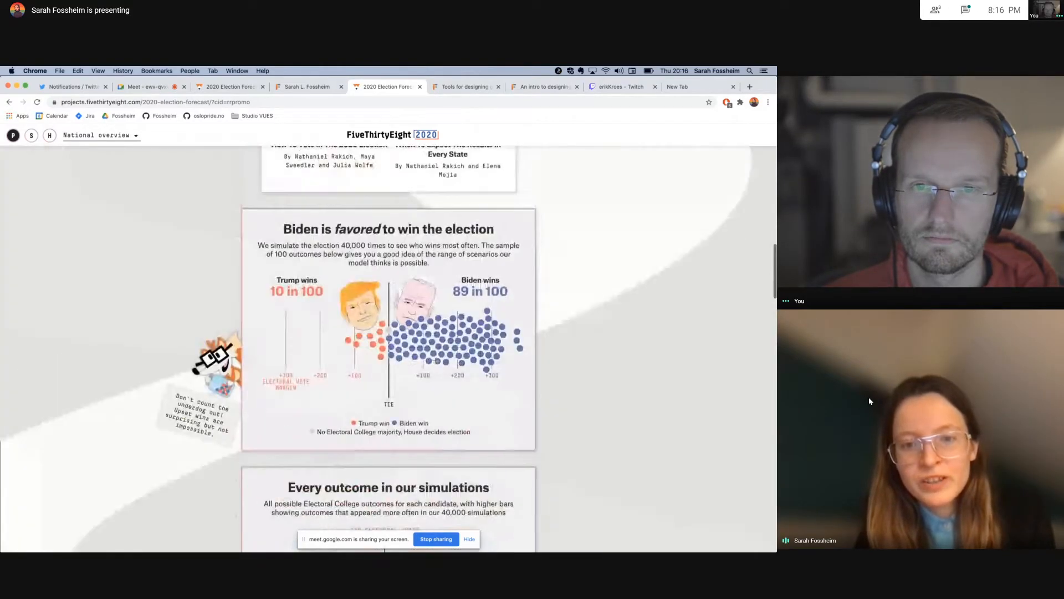
pyautogui.scroll(-3)
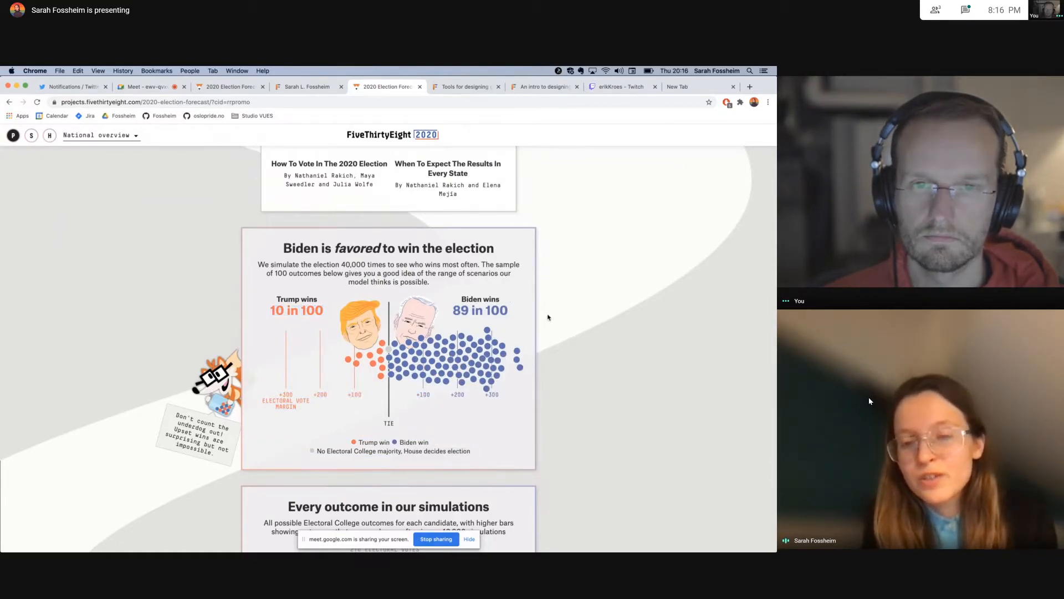
pyautogui.moveTo(587, 367)
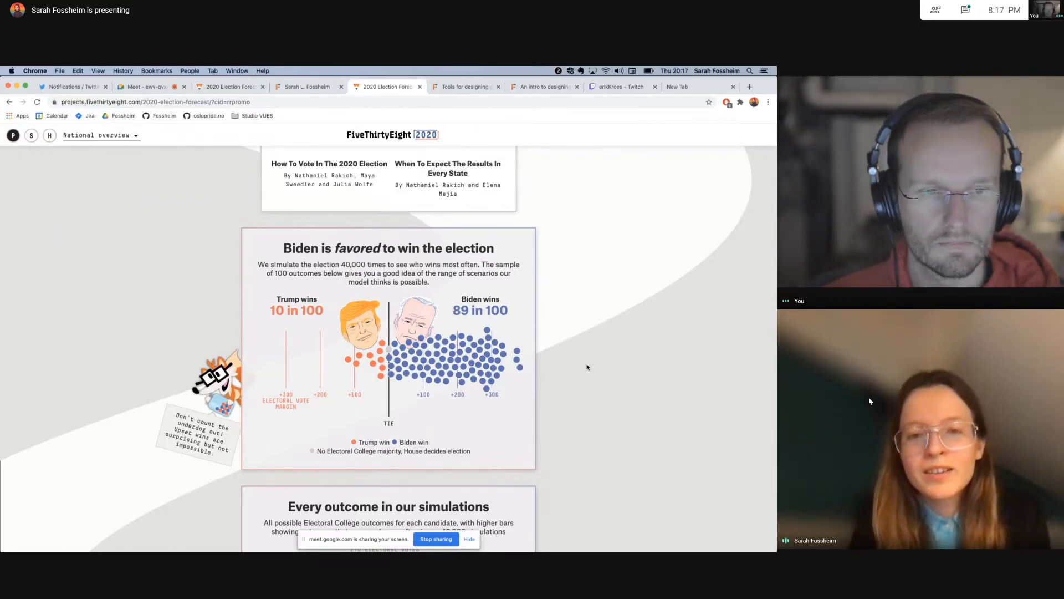
pyautogui.scroll(-3)
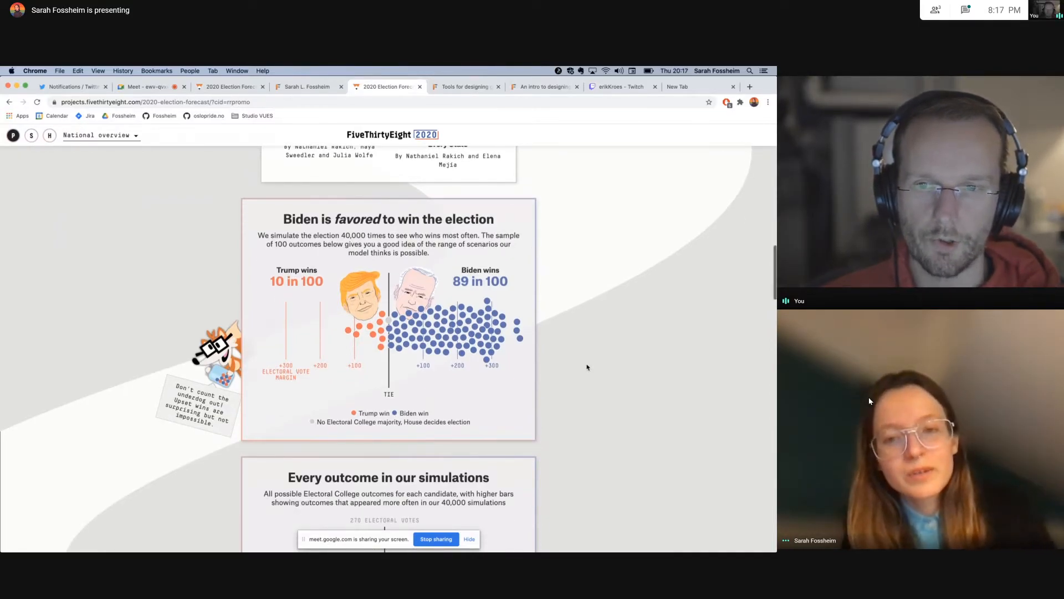
pyautogui.scroll(-3)
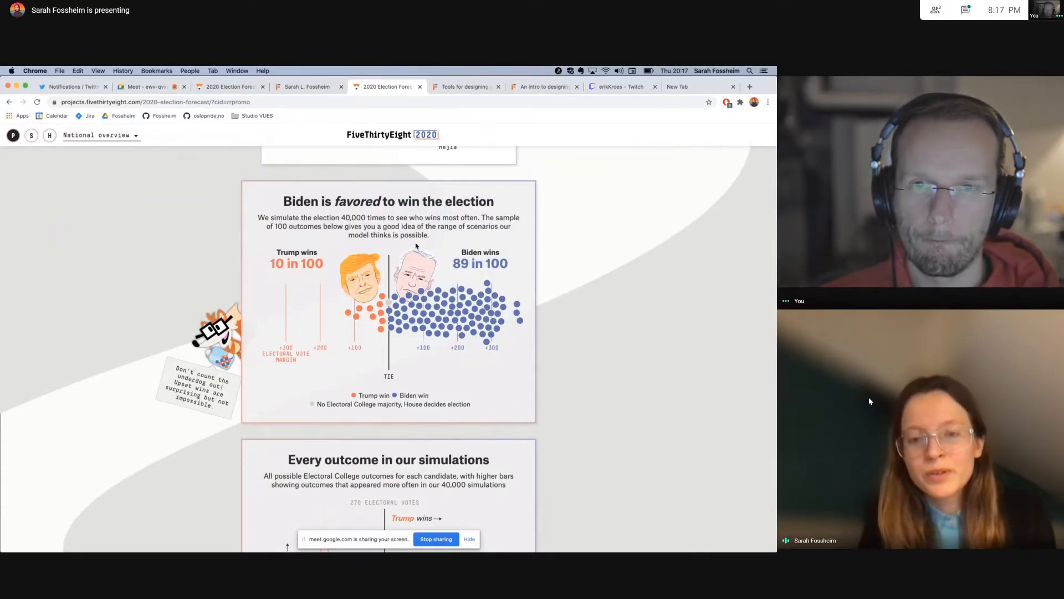
pyautogui.scroll(-3)
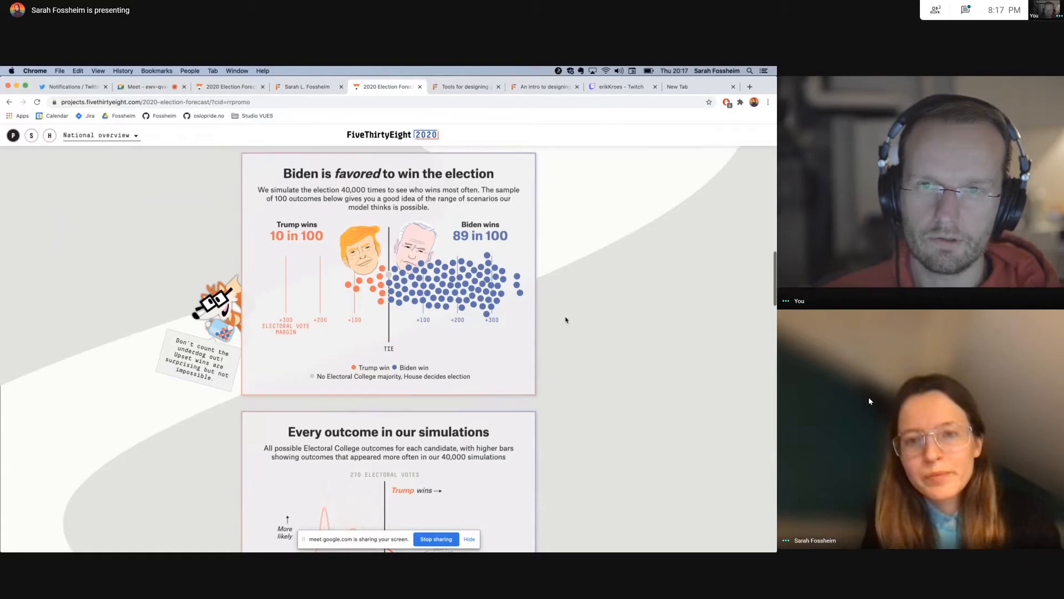
pyautogui.scroll(-3)
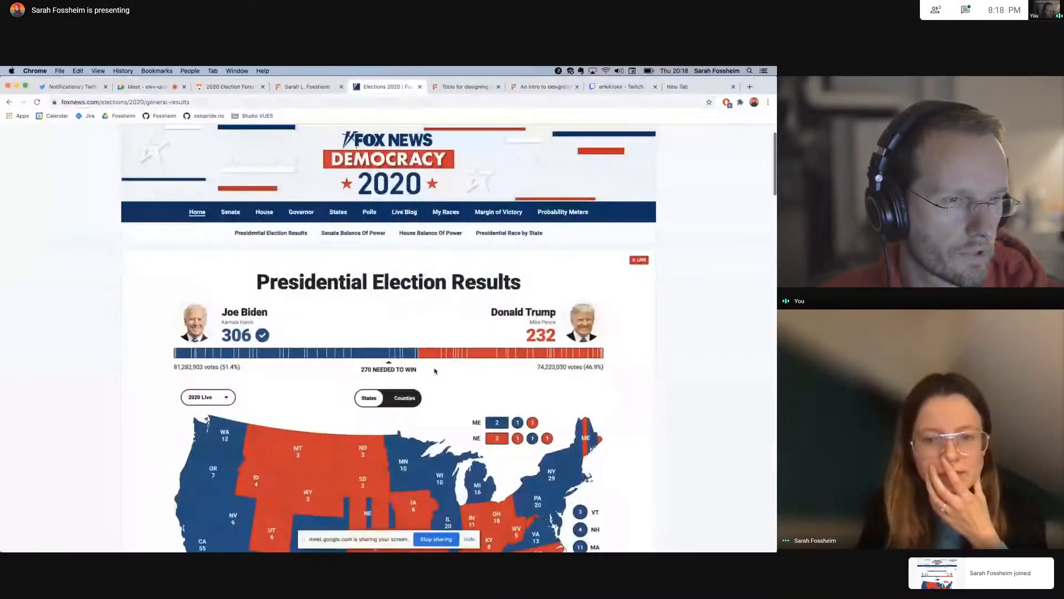
# Scroll the shared Fox News page down to the electoral vote bar.
pyautogui.scroll(-3)
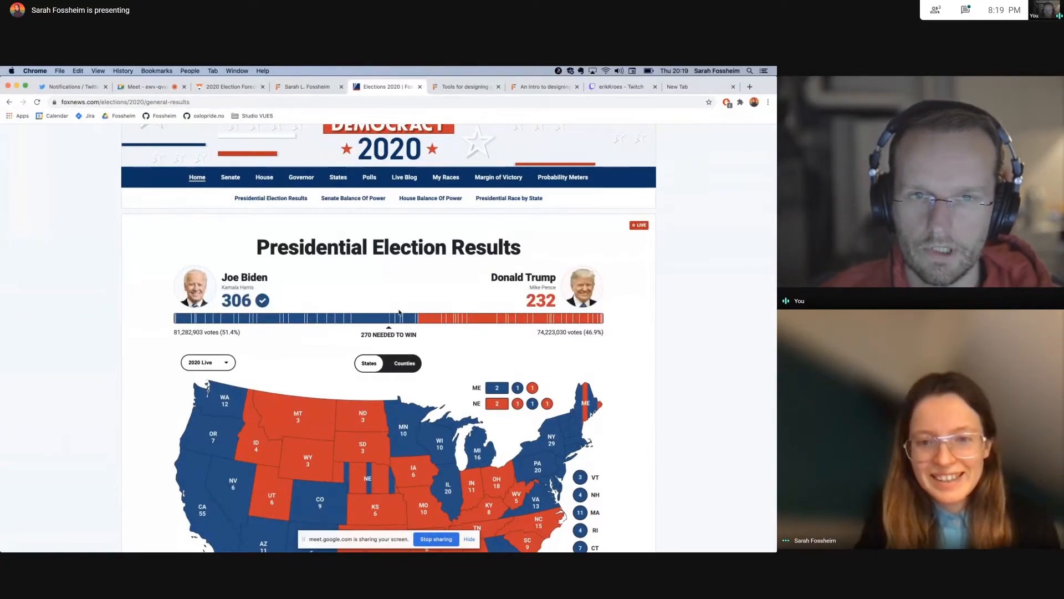
pyautogui.moveTo(364, 317)
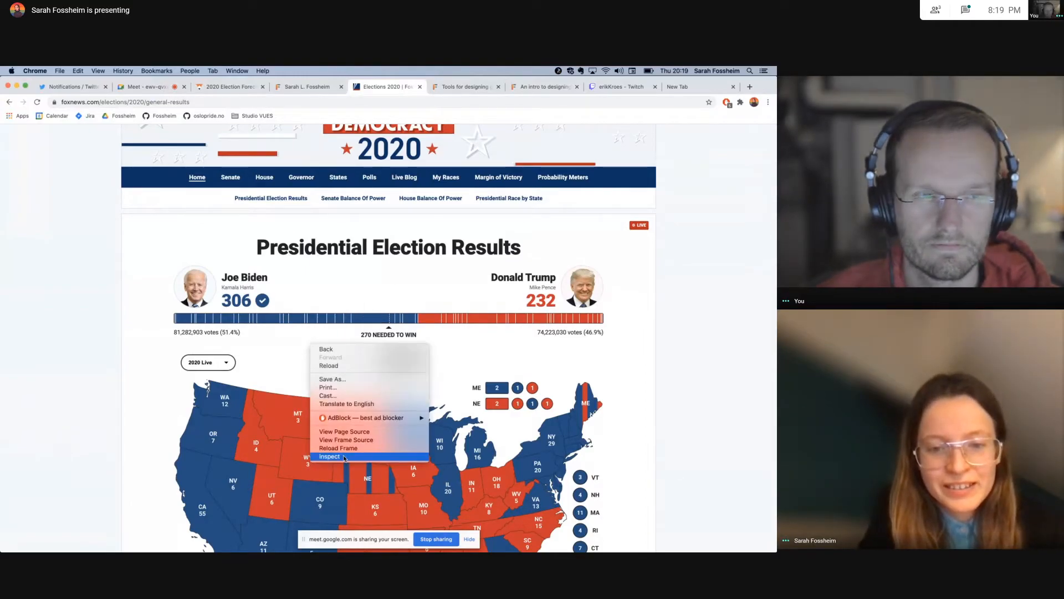
# Inspect the vote bar, expanding Michigan's 16-vote tooltip markup and viewing its styles.
pyautogui.click(329, 456)
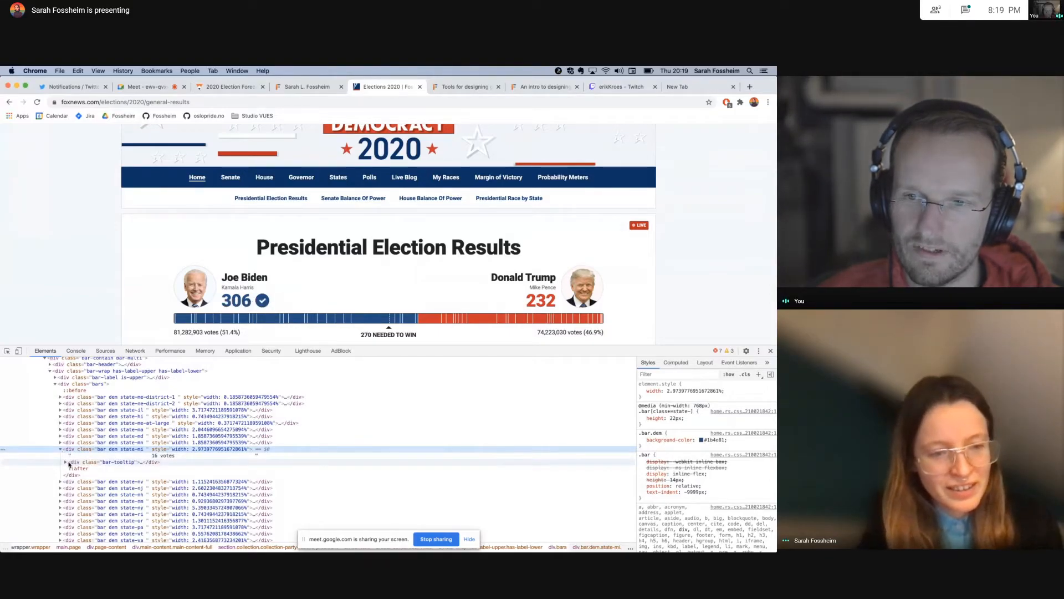
pyautogui.click(66, 461)
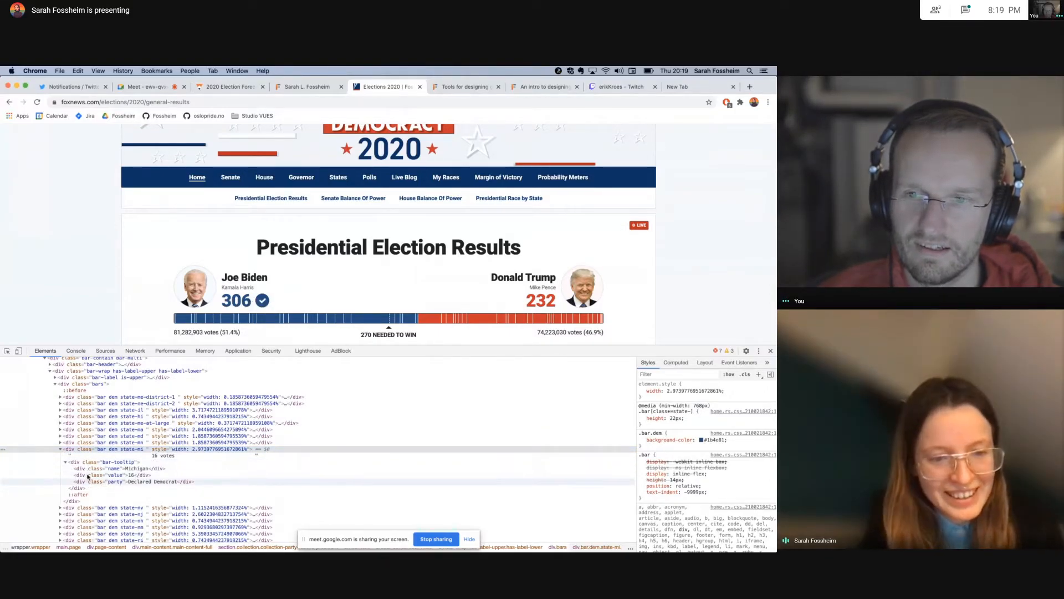
pyautogui.click(164, 454)
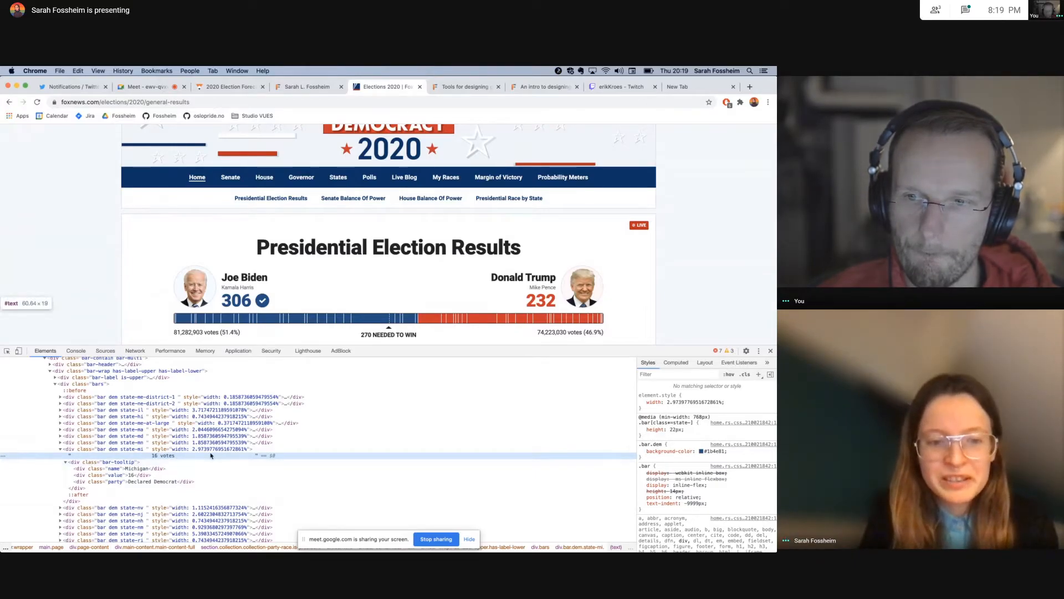
pyautogui.click(116, 461)
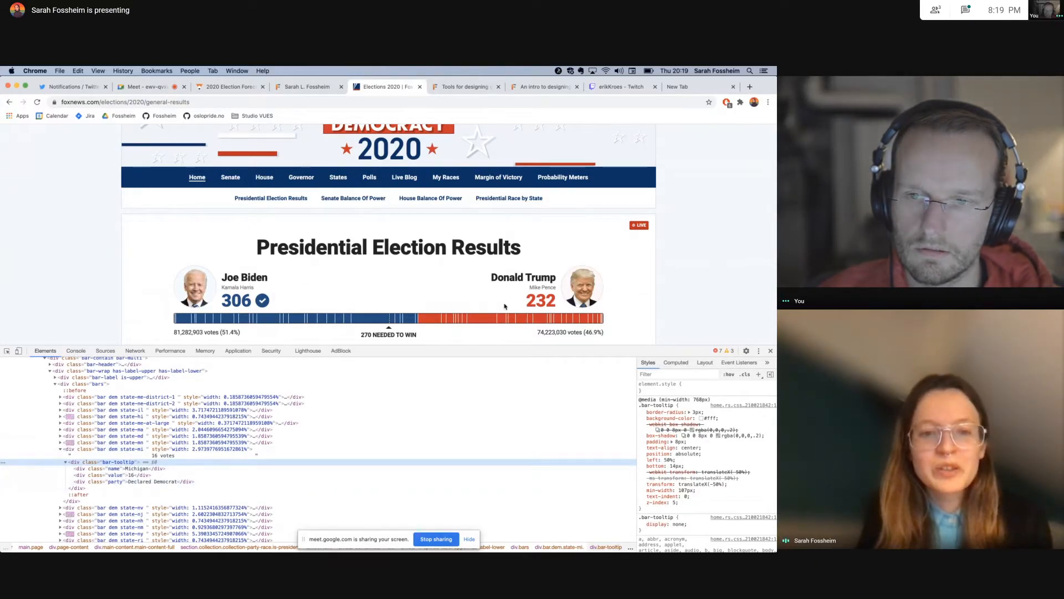
pyautogui.moveTo(569, 260)
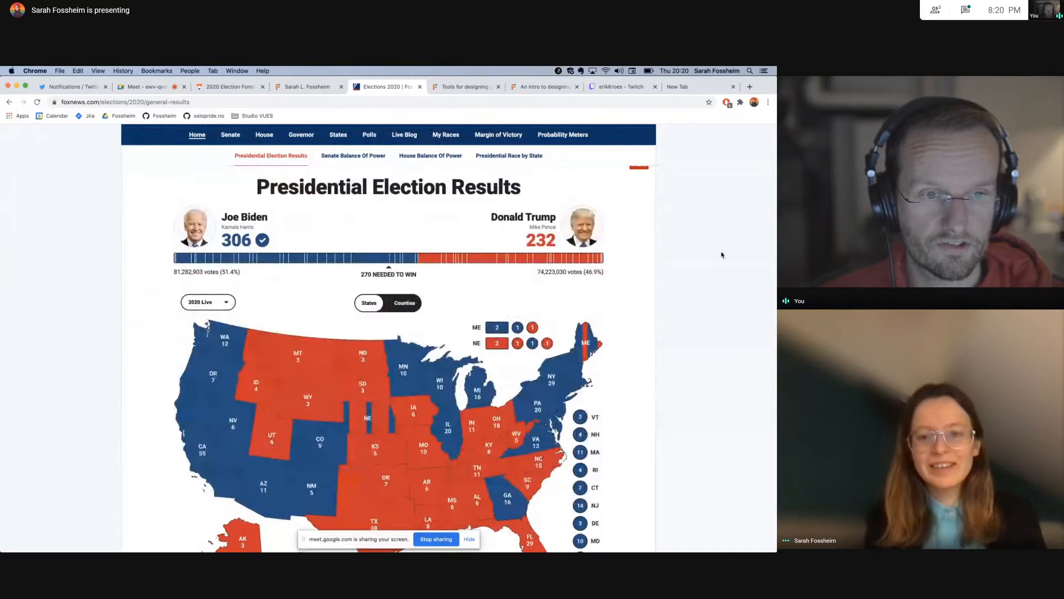
pyautogui.moveTo(604, 312)
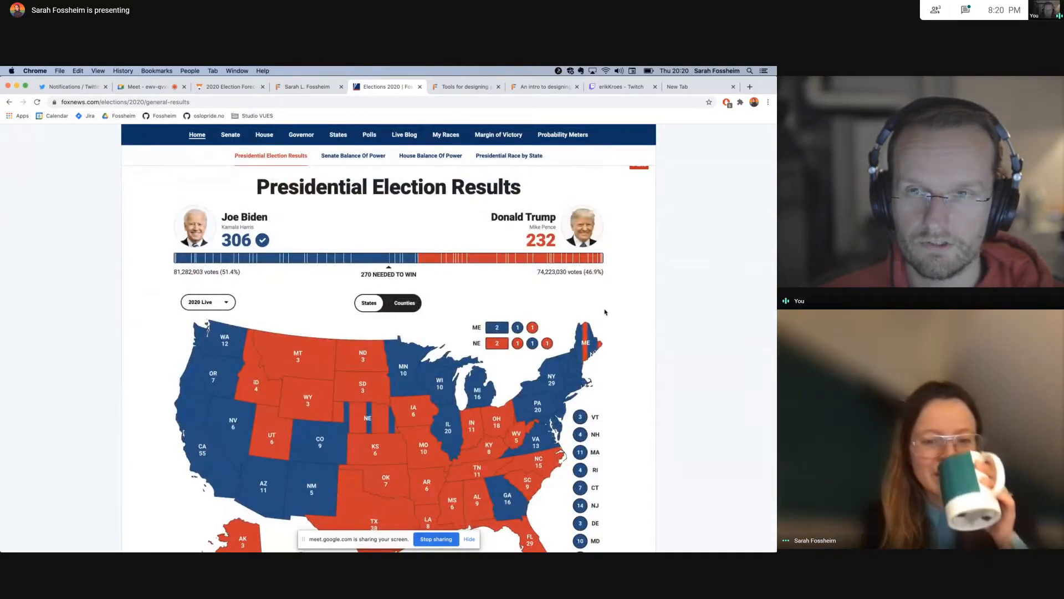
pyautogui.moveTo(670, 401)
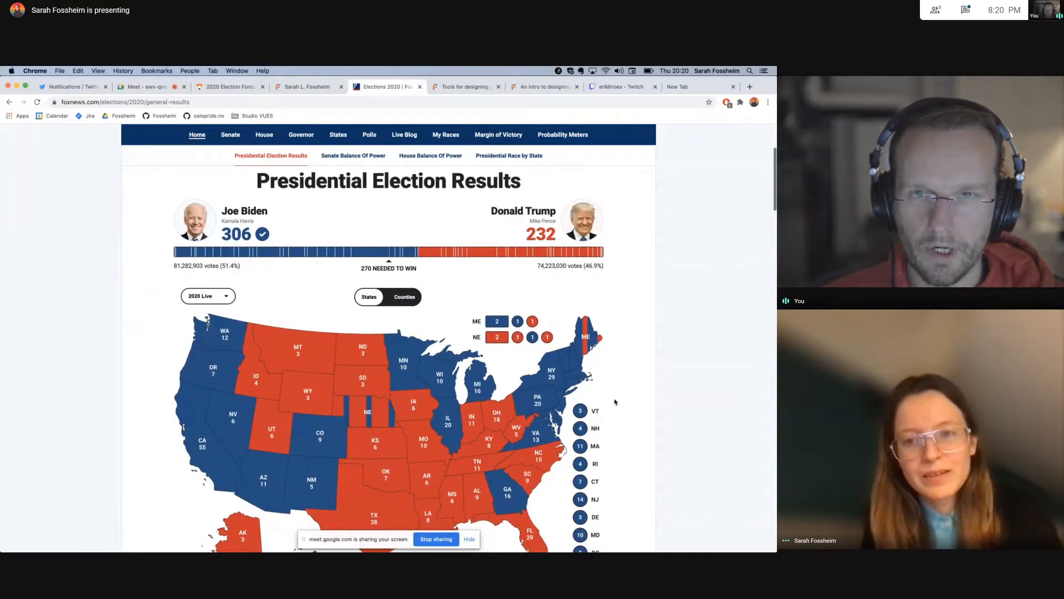
# Scroll the shared Fox News page down to the electoral map.
pyautogui.scroll(-3)
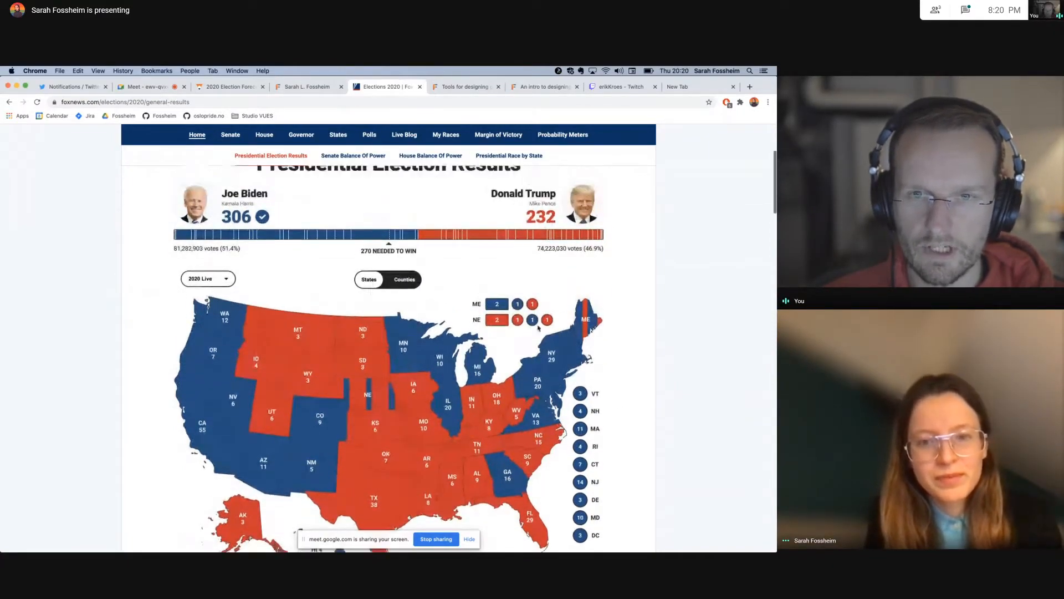
pyautogui.moveTo(410, 237)
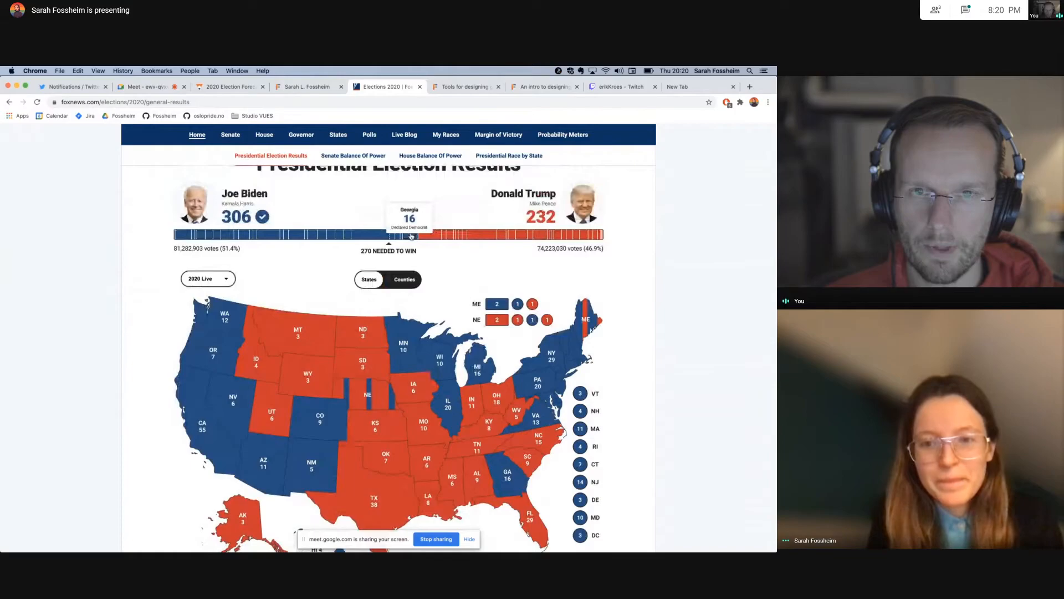
pyautogui.moveTo(387, 322)
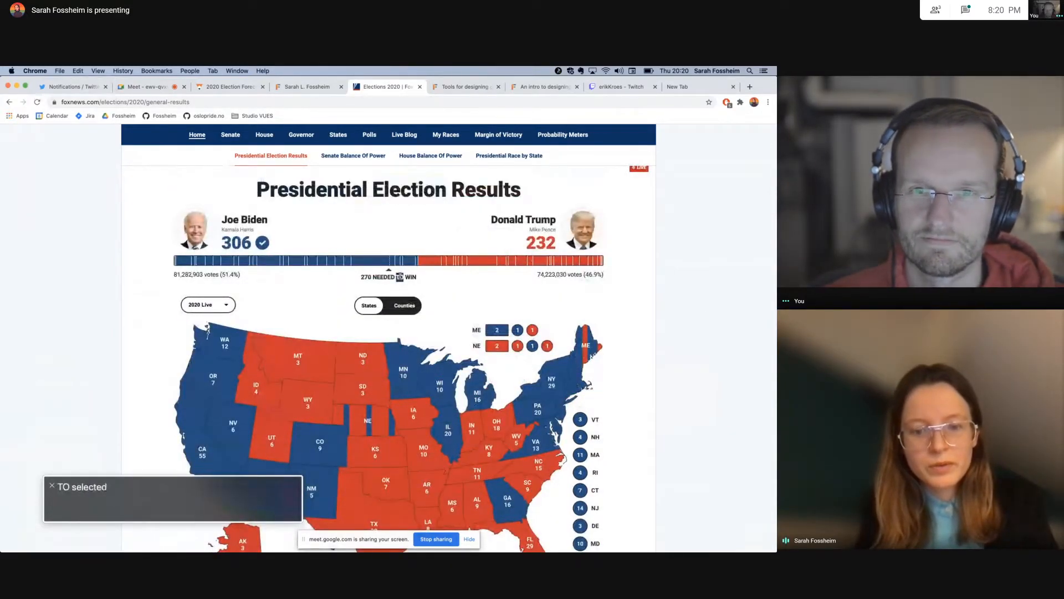
# Focus the results page for VoiceOver, then switch back to the Meet call tab.
pyautogui.click(464, 86)
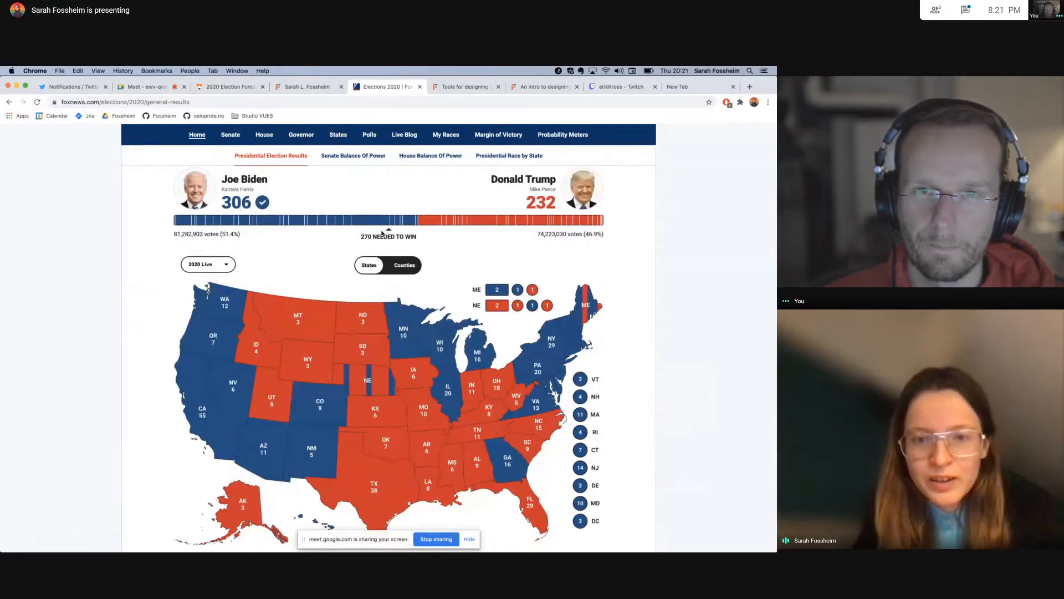
pyautogui.moveTo(630, 225)
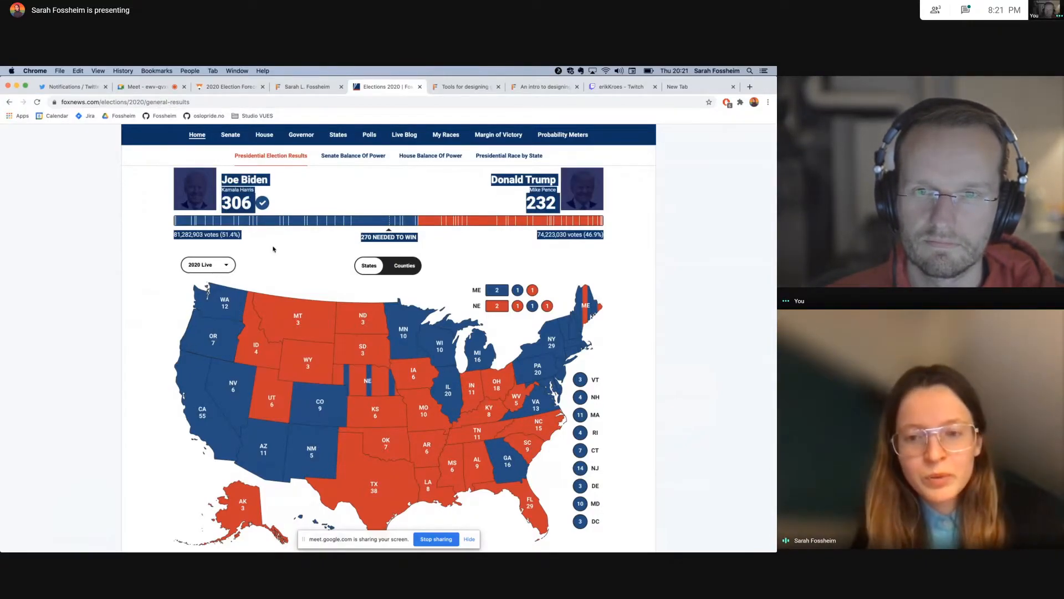
pyautogui.click(146, 86)
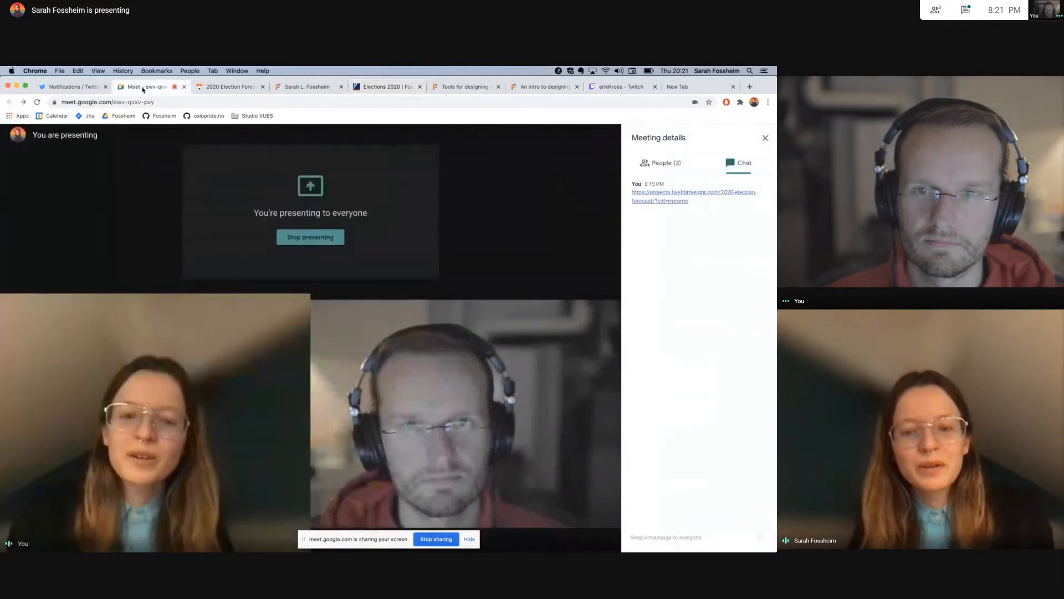